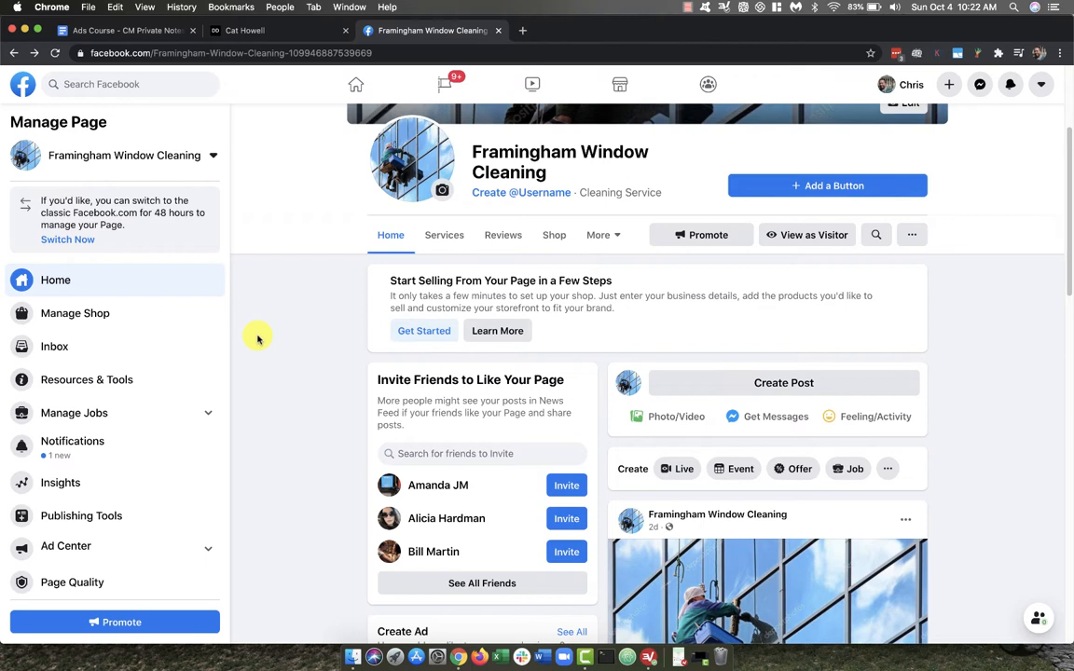
{"action": "mouse_move", "coordinate": [289, 324]}
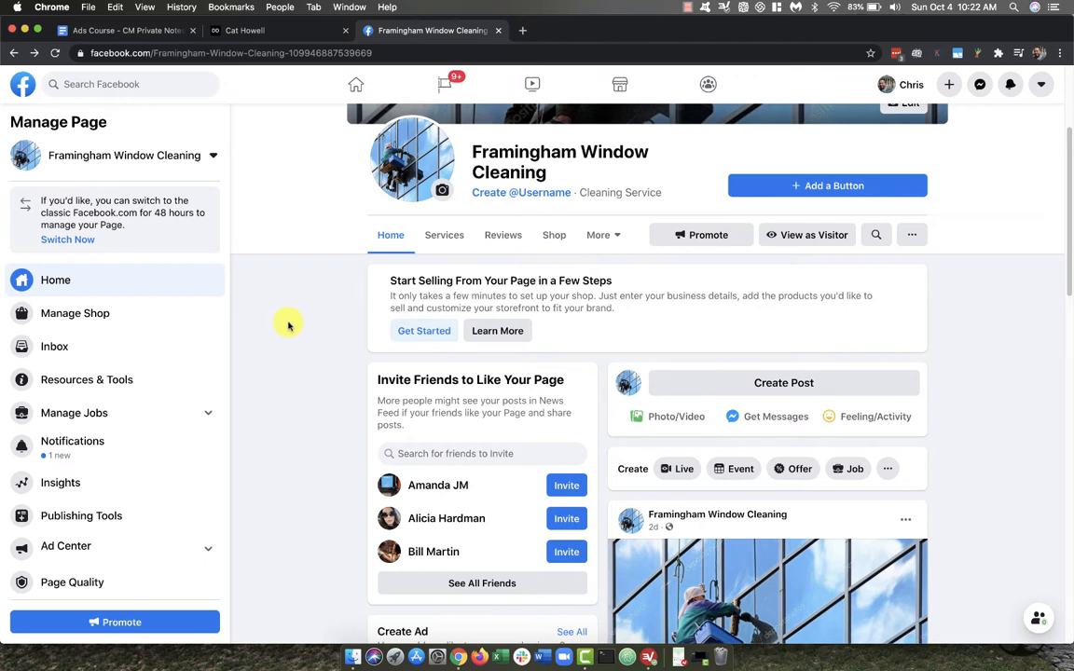
{"action": "mouse_move", "coordinate": [299, 324]}
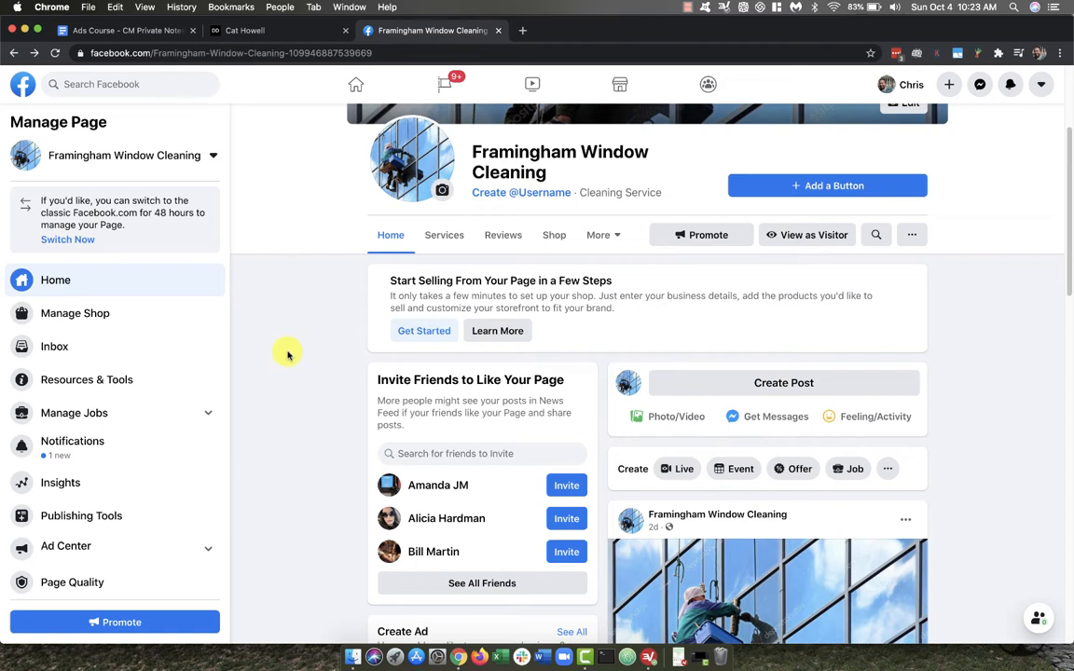
{"action": "mouse_move", "coordinate": [228, 328]}
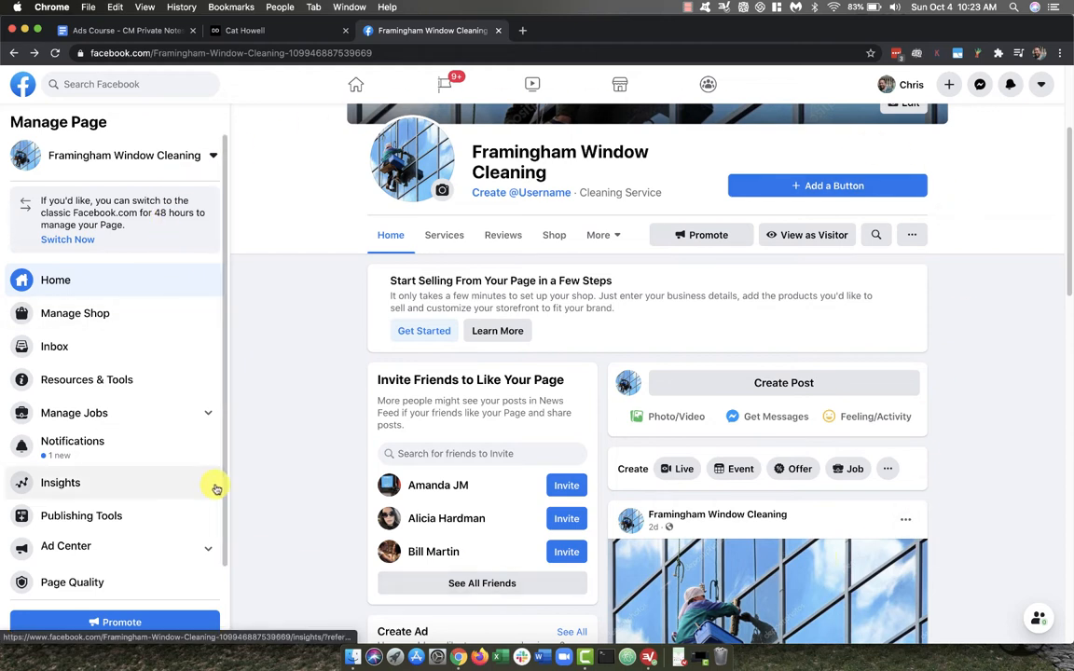
{"action": "mouse_move", "coordinate": [141, 115]}
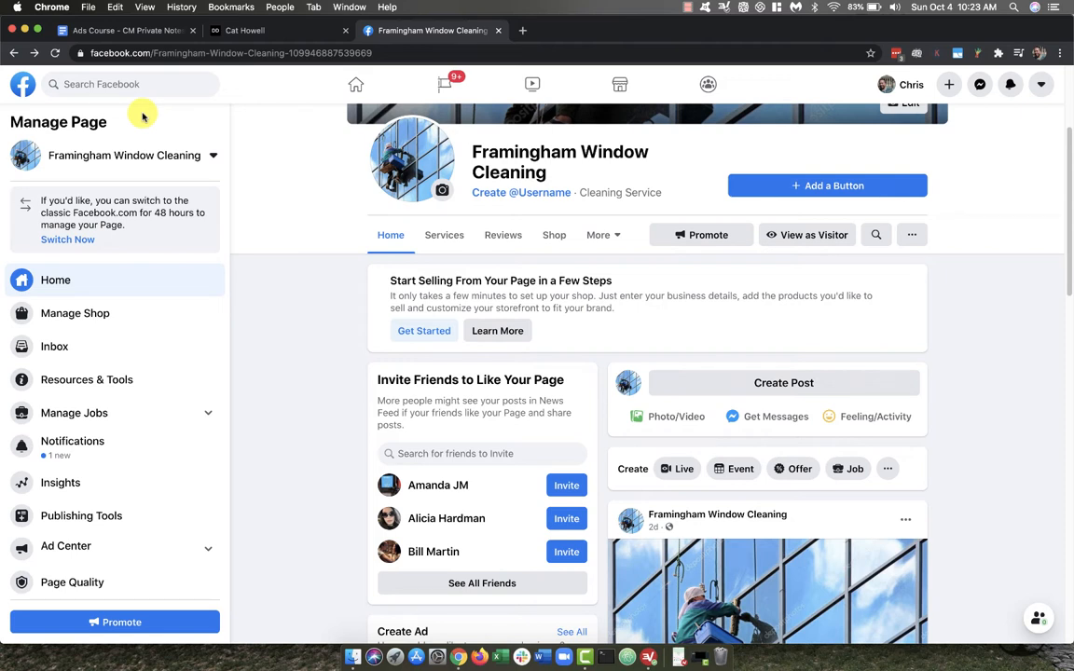
{"action": "mouse_move", "coordinate": [224, 175]}
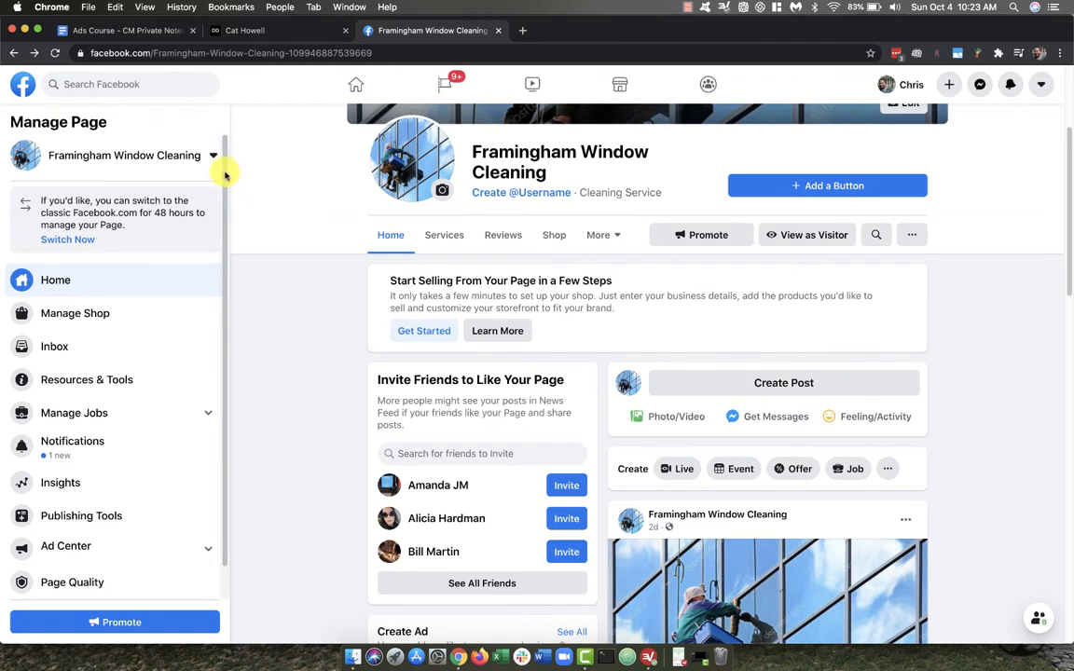
{"action": "mouse_move", "coordinate": [302, 265]}
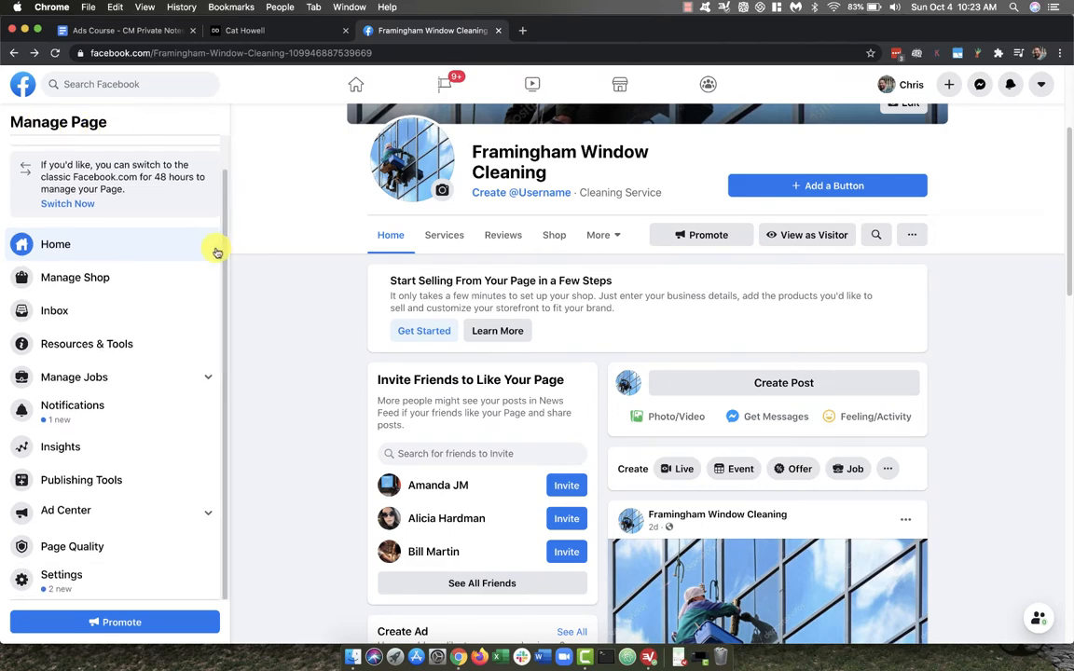
Step: Navigate from the Manage Page sidebar Settings into the Page Roles settings
{"action": "left_click", "coordinate": [59, 574]}
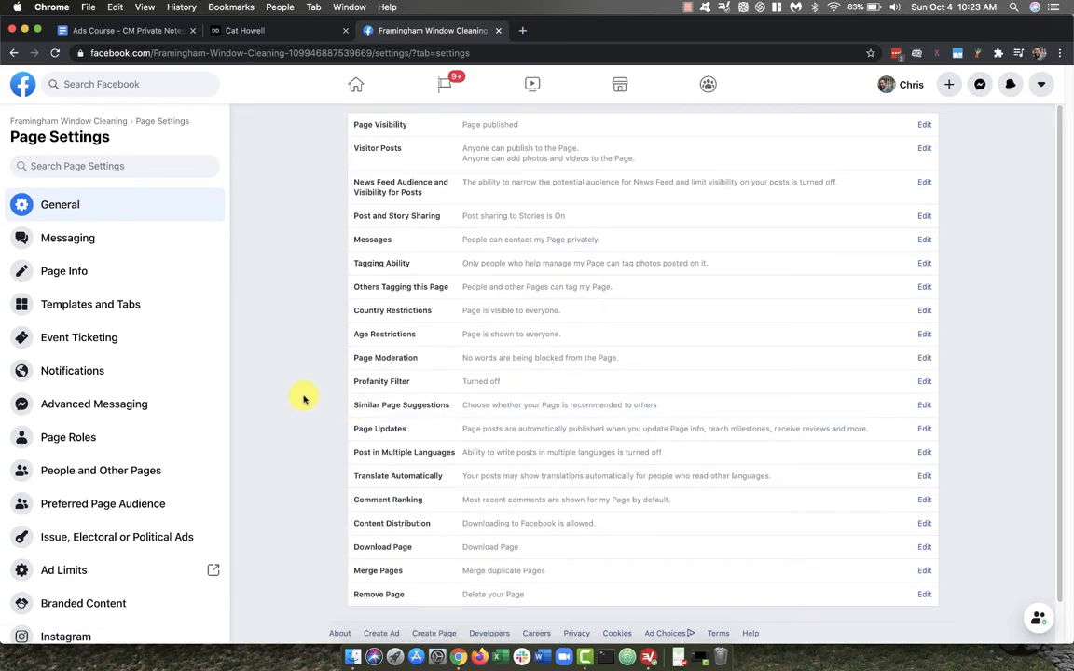
{"action": "mouse_move", "coordinate": [67, 437]}
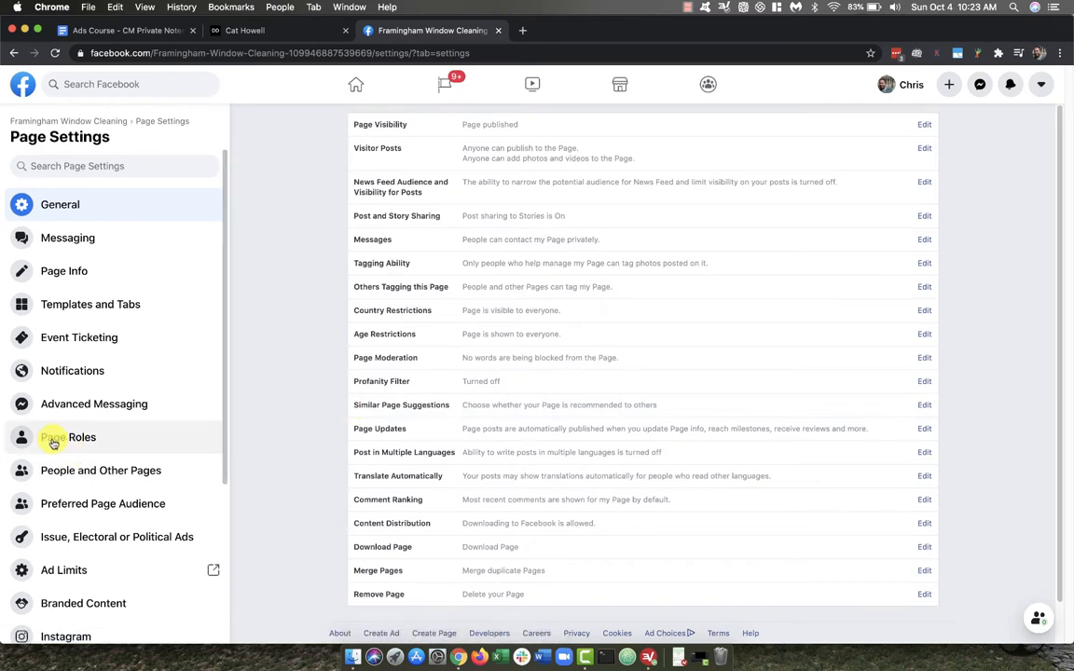
{"action": "left_click", "coordinate": [68, 437]}
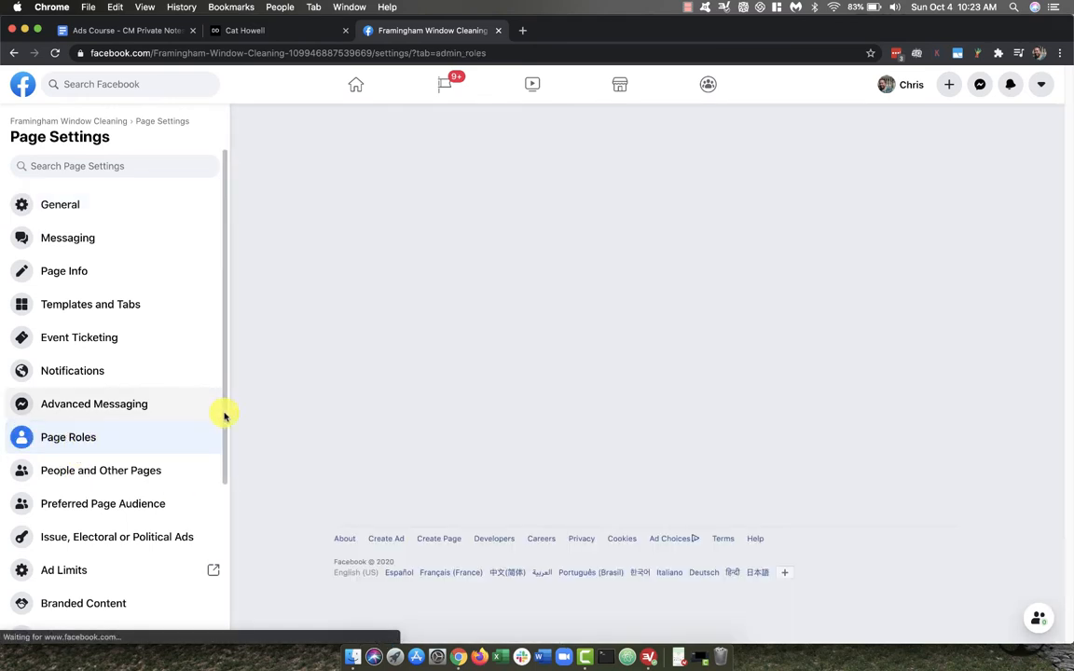
Step: Enter the person under Assign a New Page Role with the Admin role and submit with Add
{"action": "left_click", "coordinate": [67, 436]}
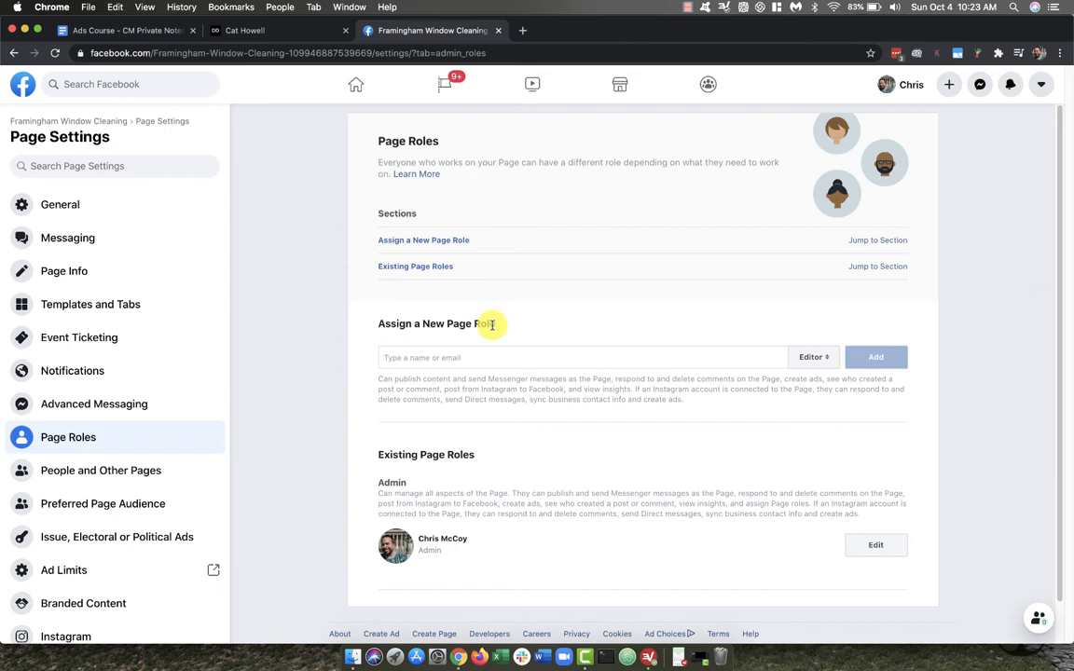
{"action": "mouse_move", "coordinate": [414, 358]}
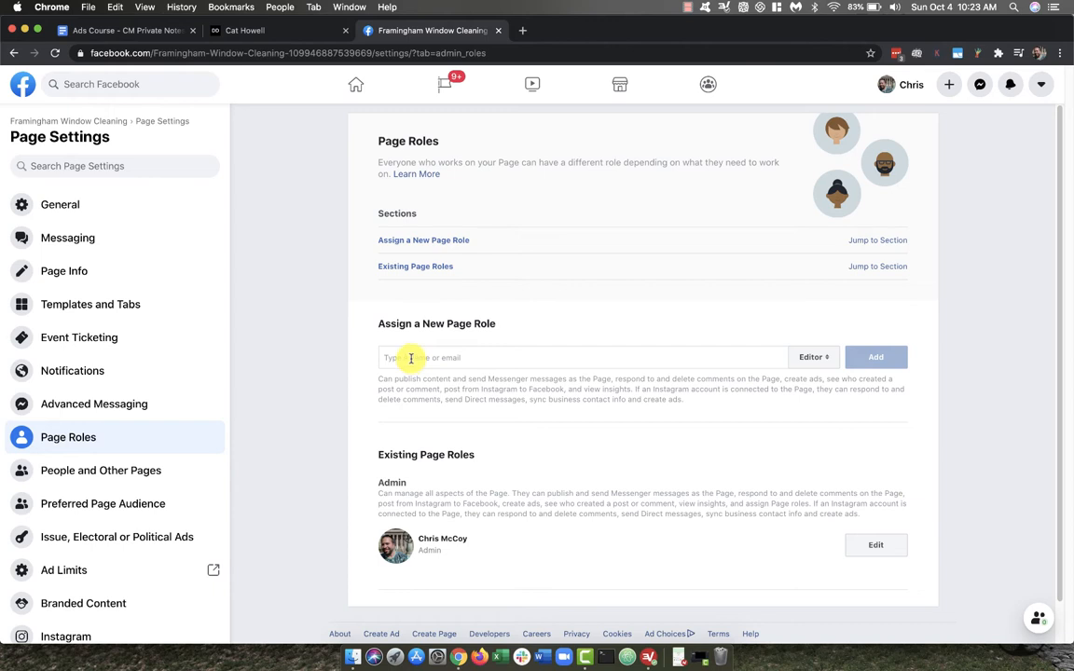
{"action": "mouse_move", "coordinate": [347, 392]}
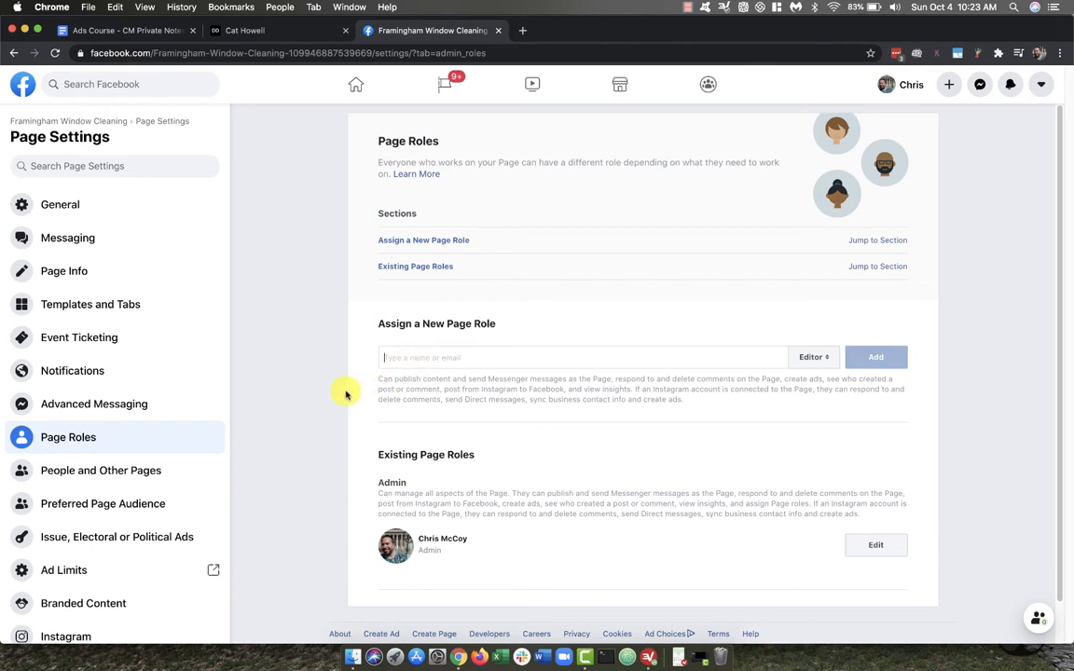
{"action": "left_click", "coordinate": [582, 358]}
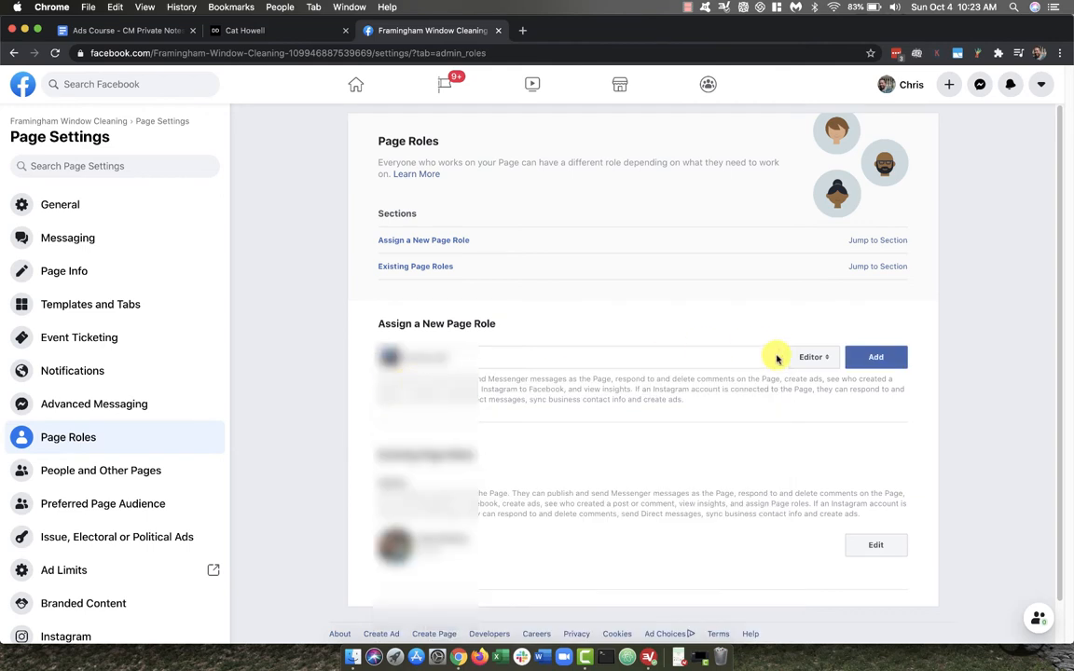
{"action": "left_click", "coordinate": [813, 356]}
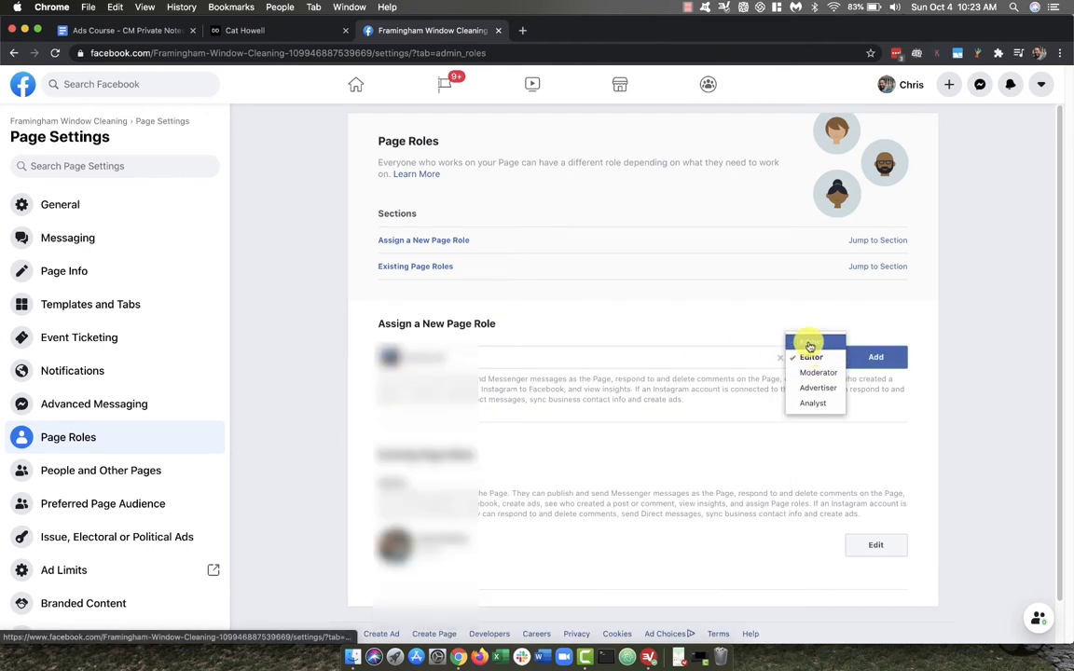
{"action": "left_click", "coordinate": [809, 356]}
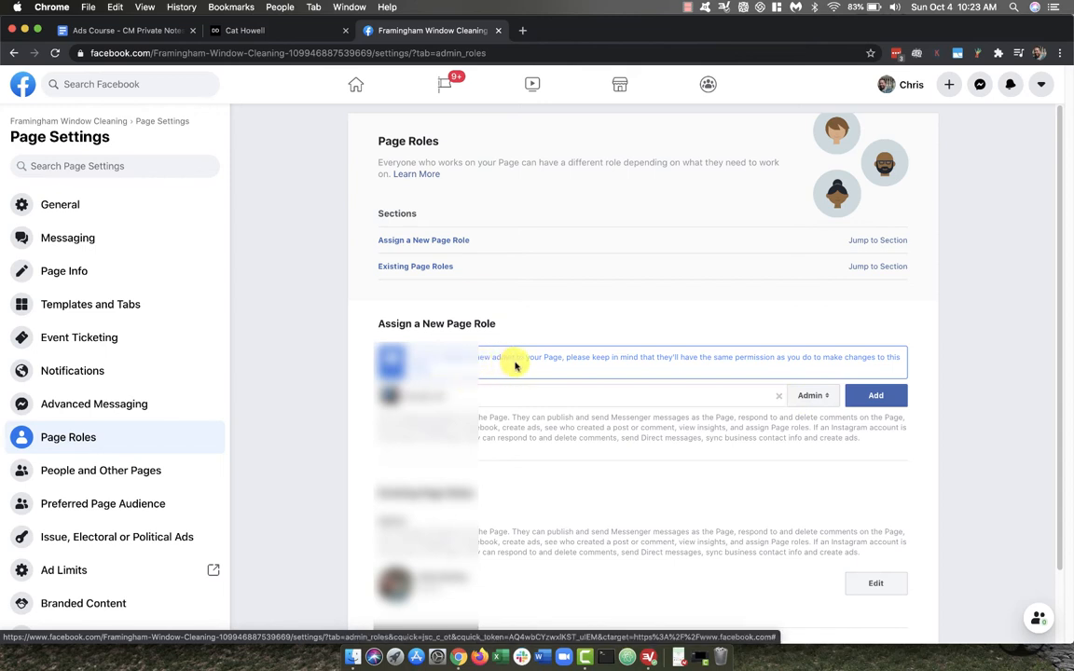
{"action": "mouse_move", "coordinate": [653, 377]}
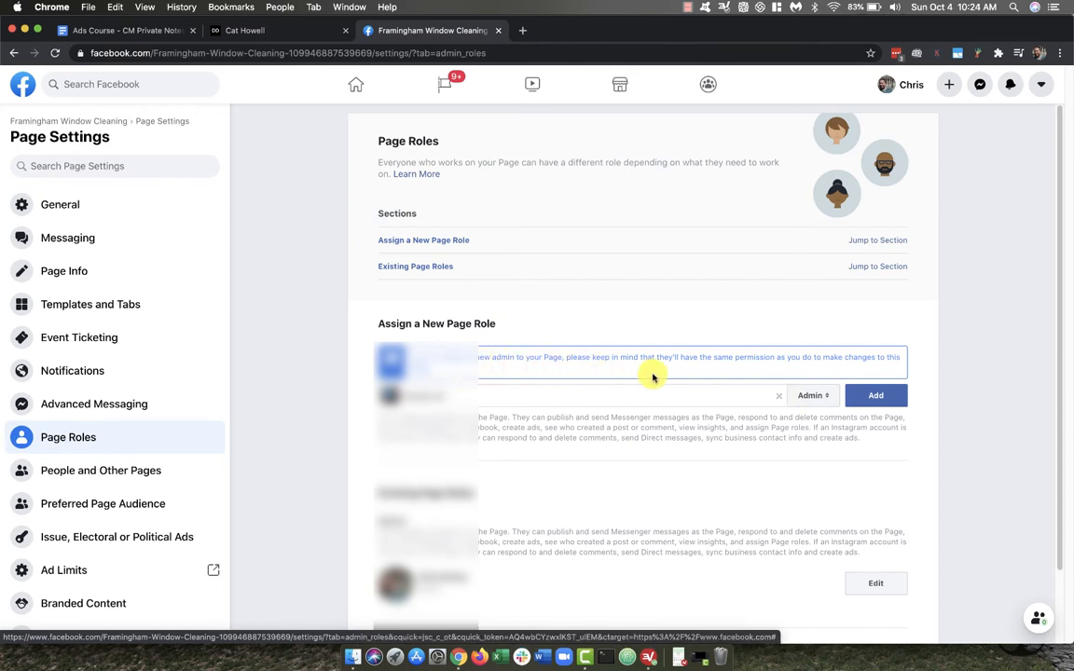
{"action": "mouse_move", "coordinate": [755, 373]}
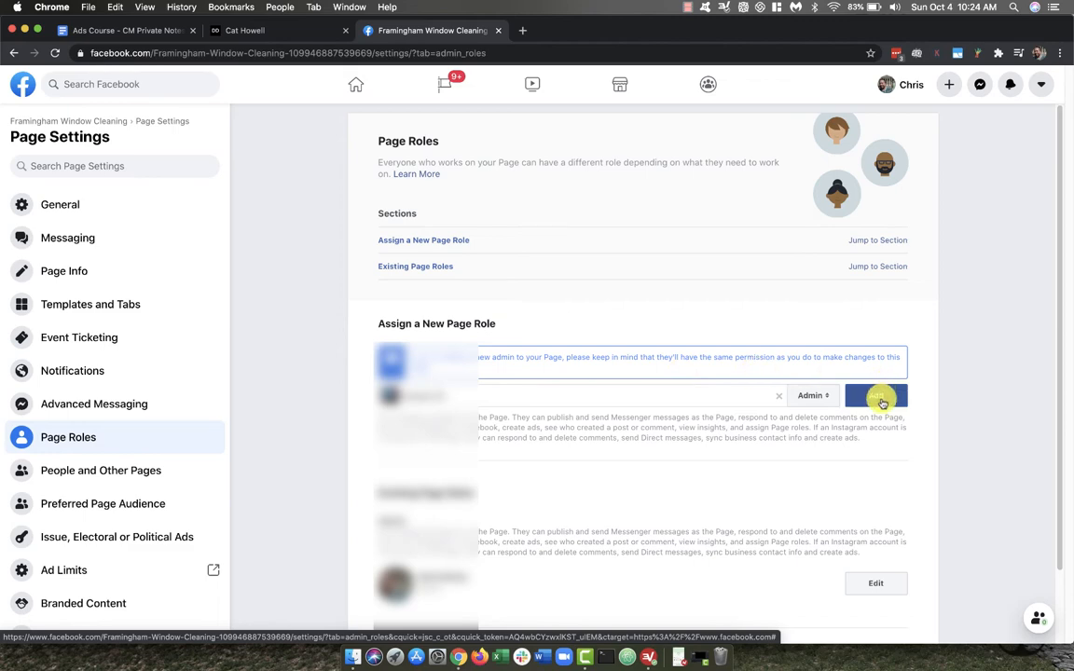
{"action": "left_click", "coordinate": [876, 395]}
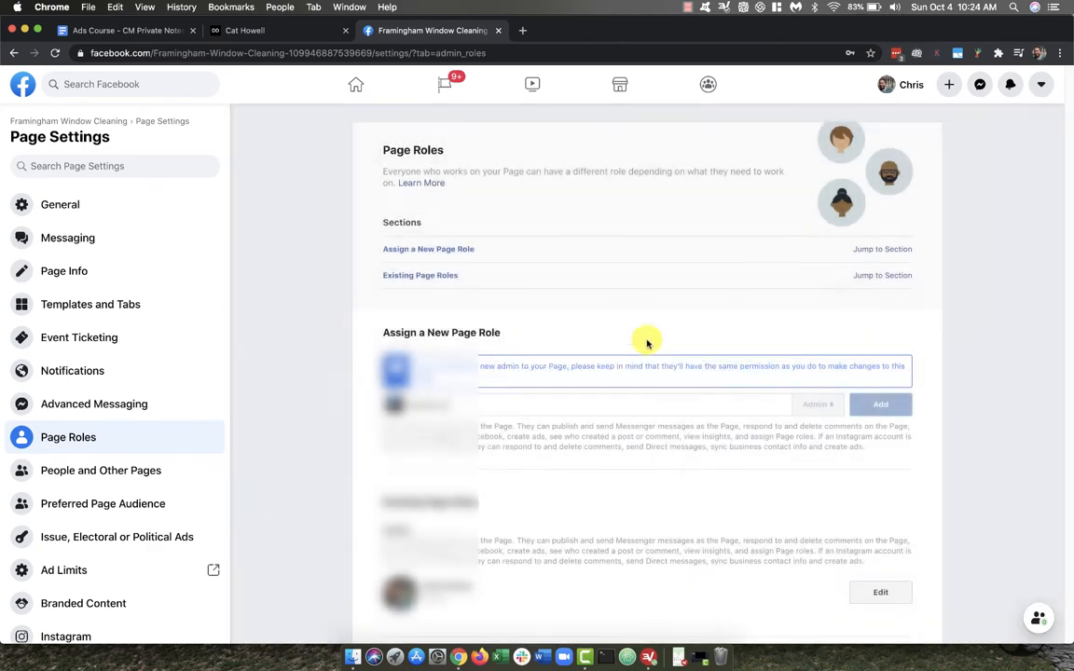
Step: Confirm the Add request so the invitee is listed as a pending invitation
{"action": "left_click", "coordinate": [880, 402]}
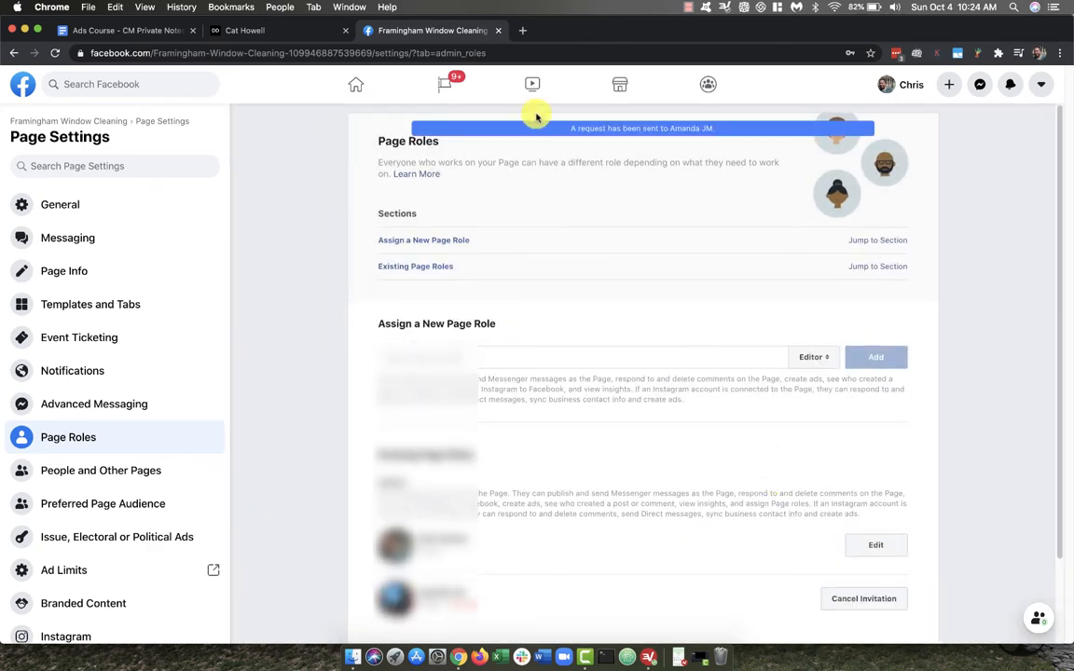
{"action": "mouse_move", "coordinate": [686, 134]}
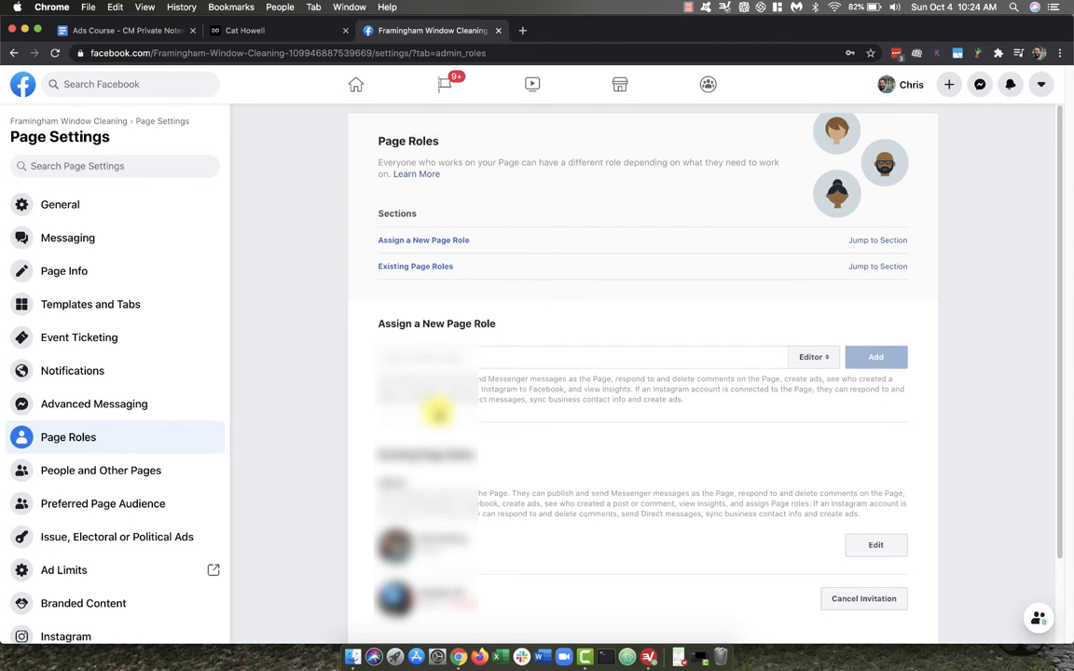
{"action": "mouse_move", "coordinate": [328, 406]}
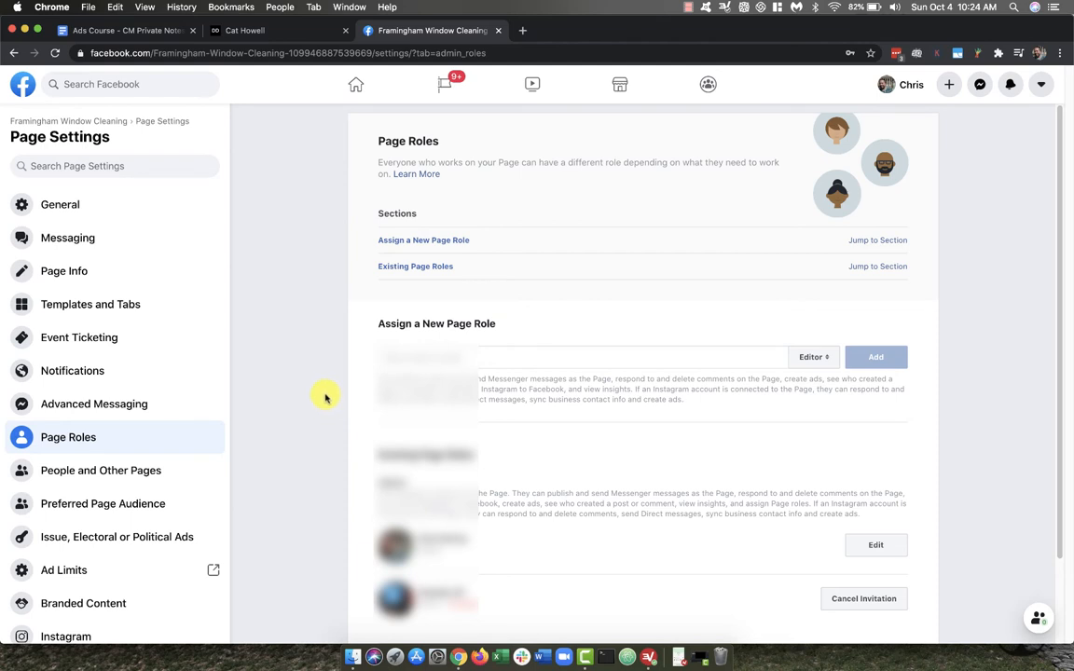
{"action": "mouse_move", "coordinate": [429, 611]}
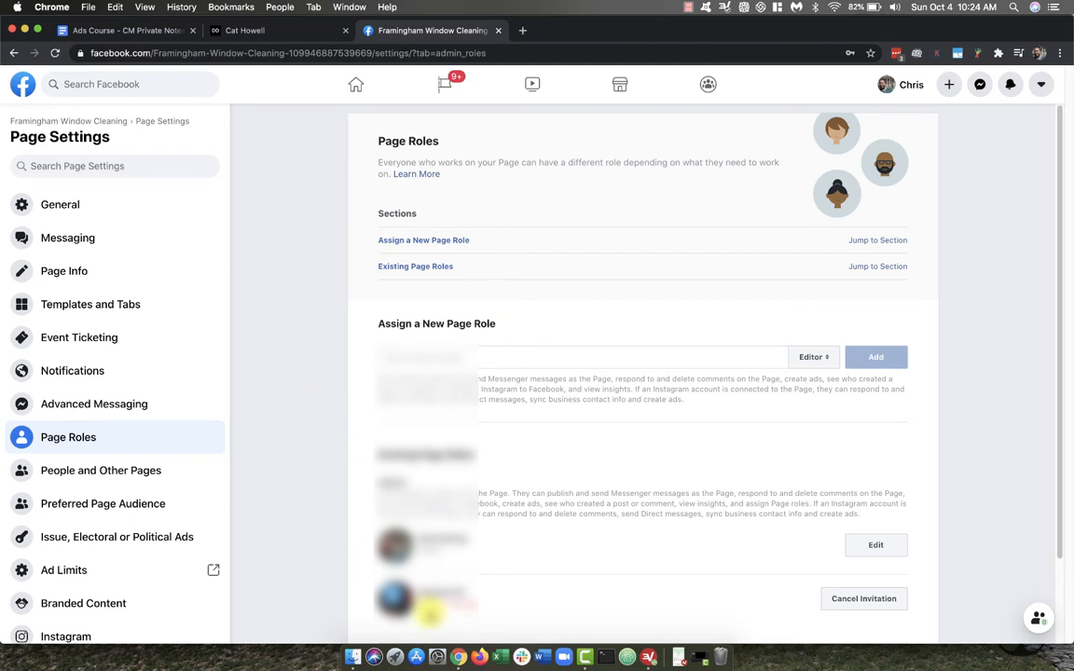
{"action": "mouse_move", "coordinate": [343, 570]}
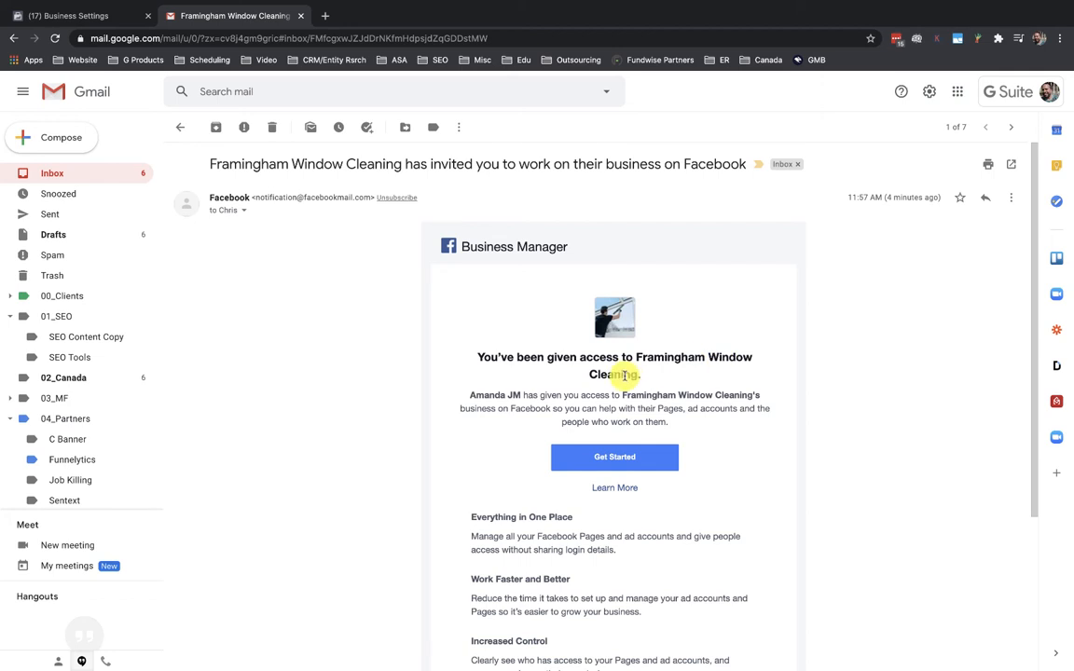
{"action": "mouse_move", "coordinate": [448, 177]}
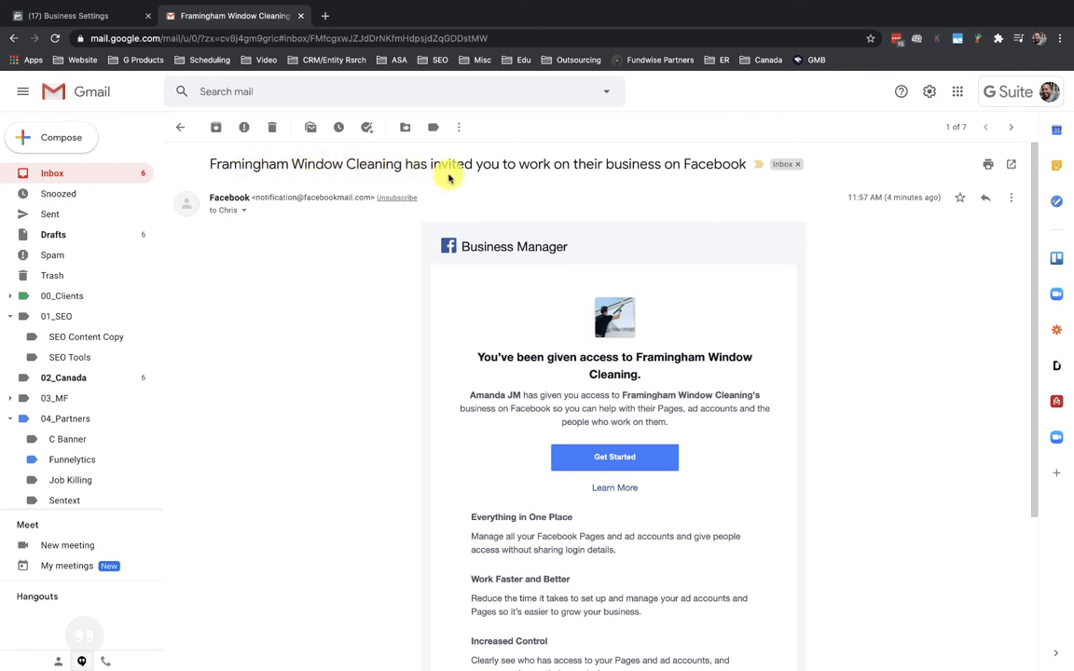
{"action": "mouse_move", "coordinate": [615, 457]}
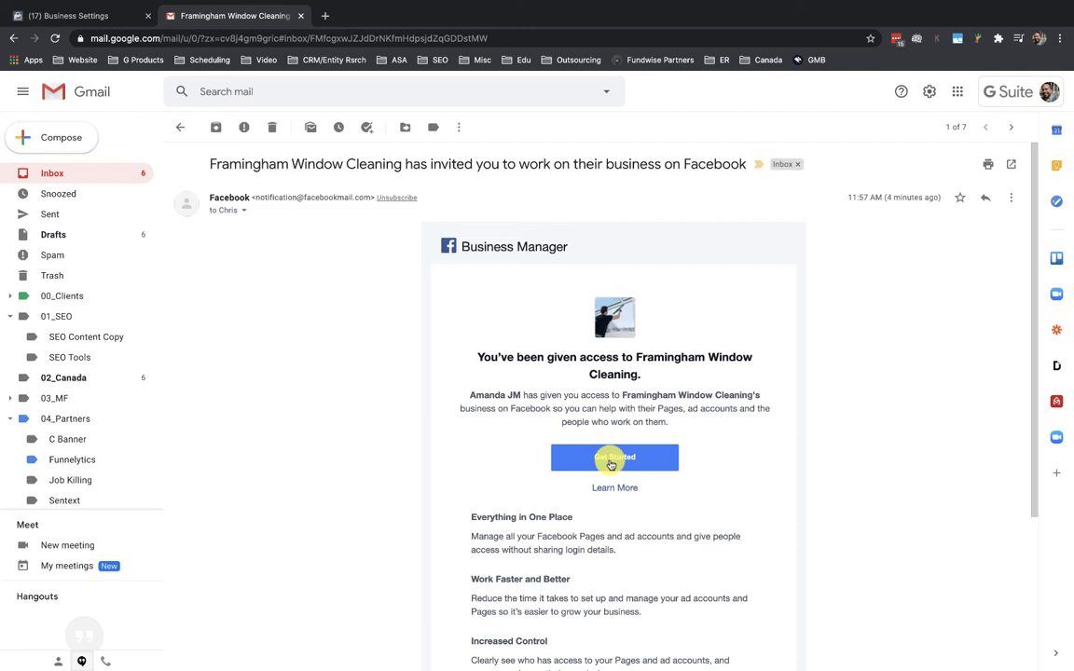
{"action": "mouse_move", "coordinate": [615, 456]}
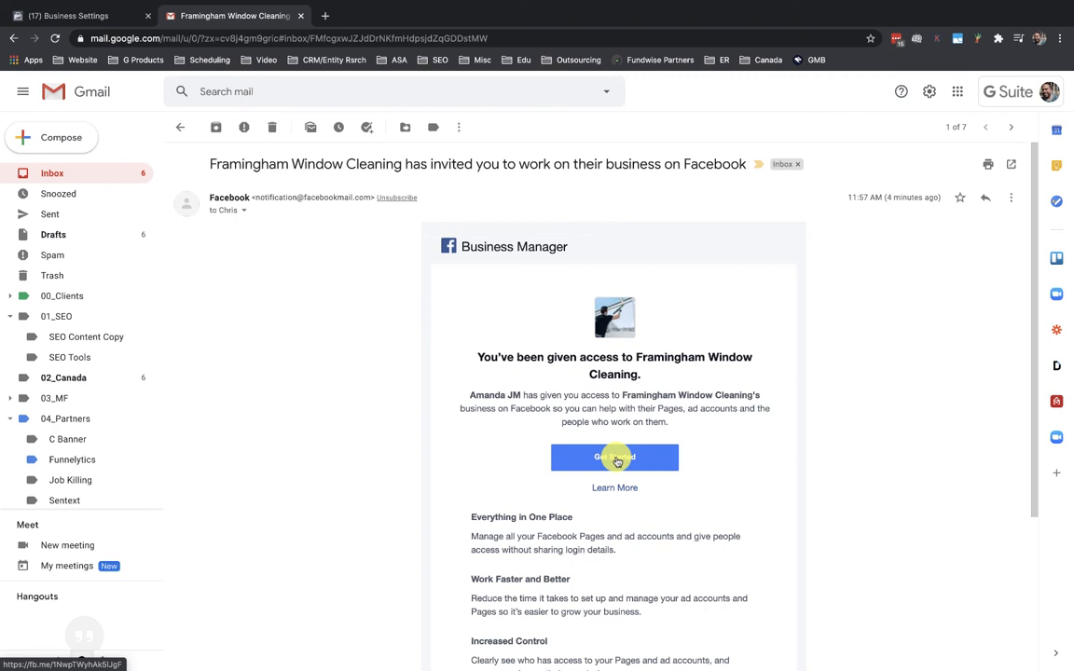
Step: Accept via Get Started in the email and Continue with Facebook as Chris
{"action": "left_click", "coordinate": [615, 457]}
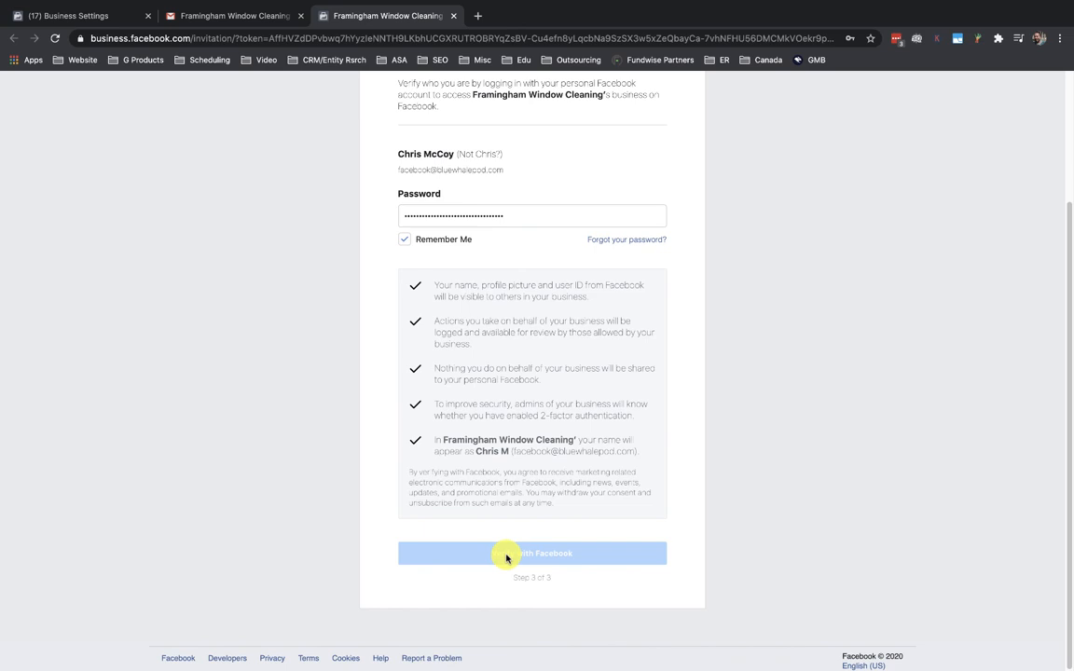
{"action": "left_click", "coordinate": [531, 552]}
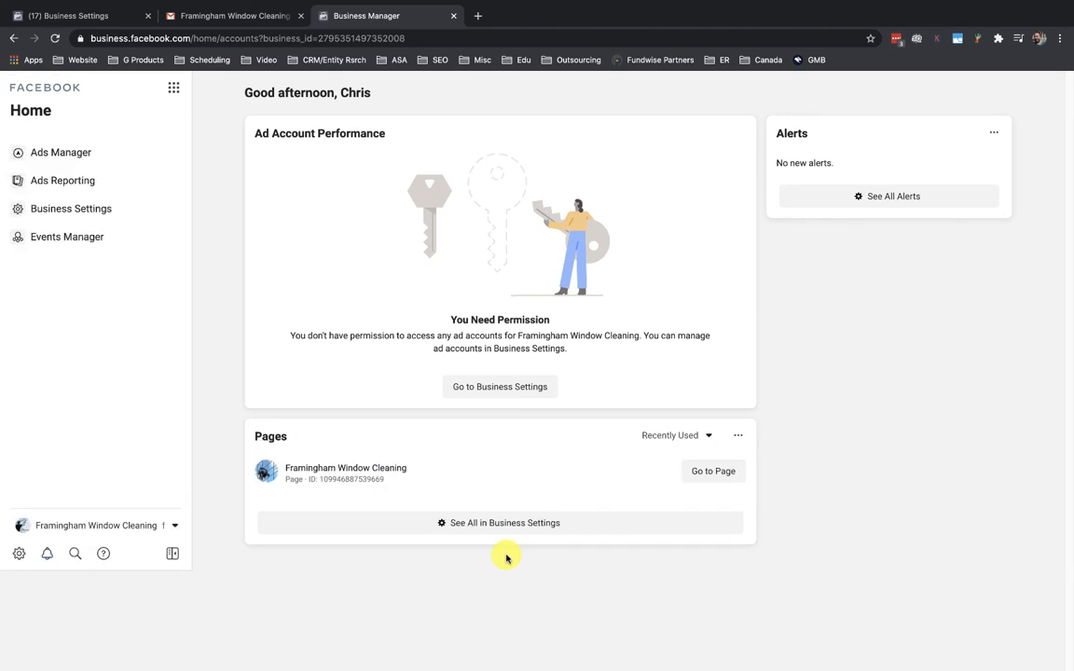
{"action": "mouse_move", "coordinate": [346, 470]}
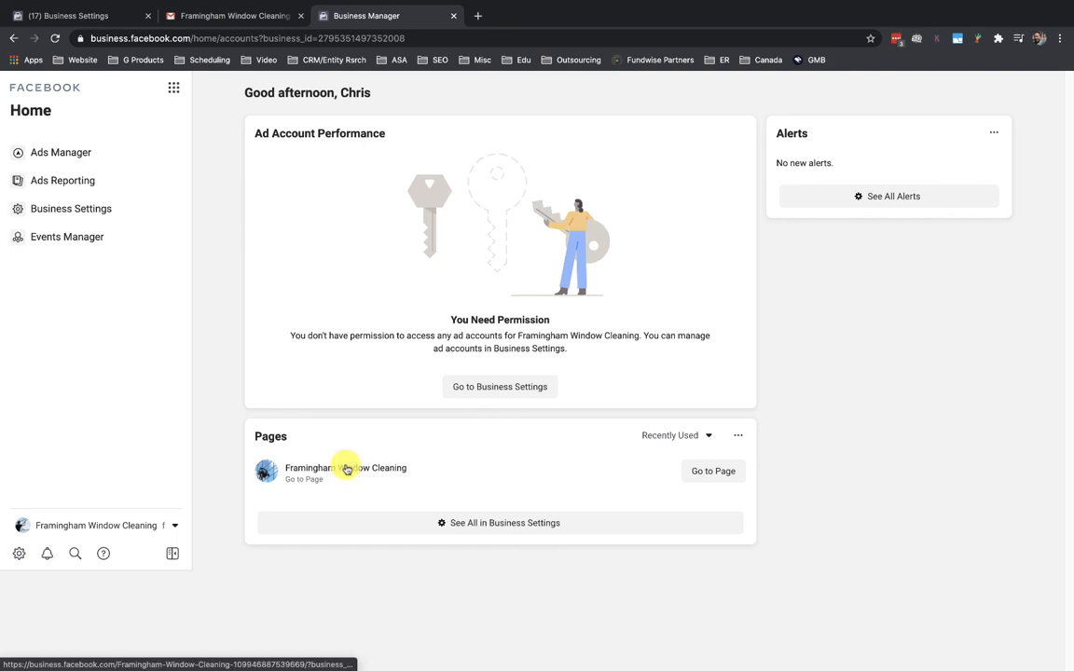
{"action": "mouse_move", "coordinate": [488, 656]}
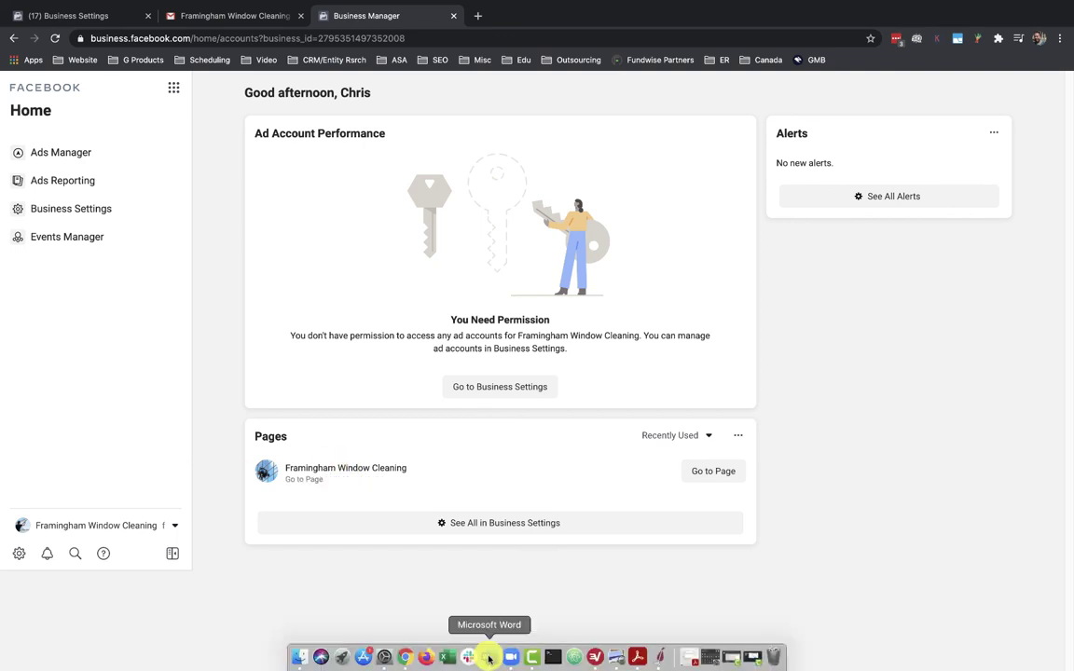